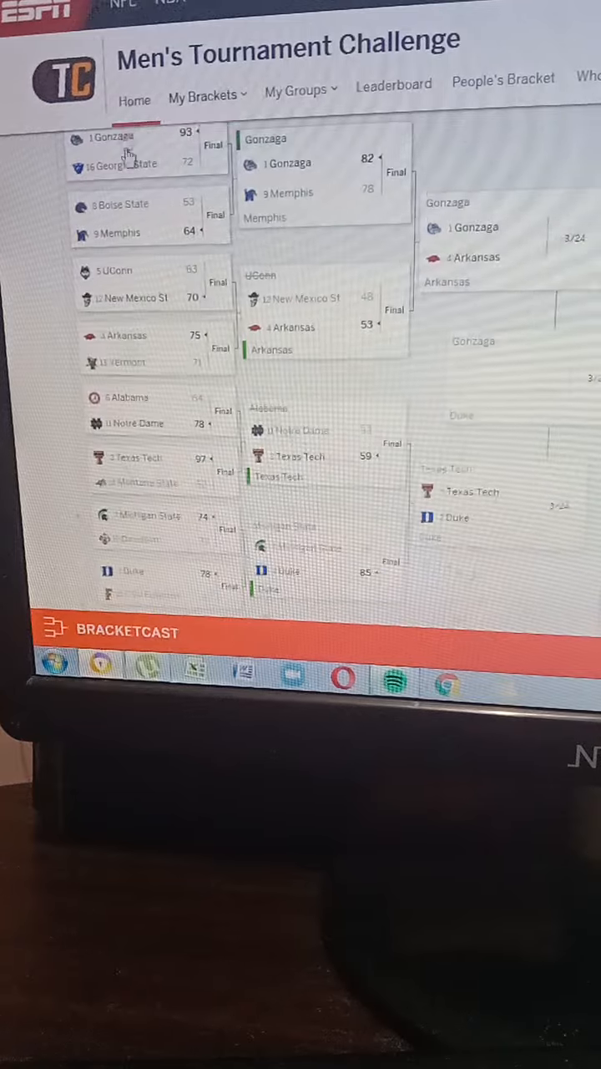
mouse_move(117, 278)
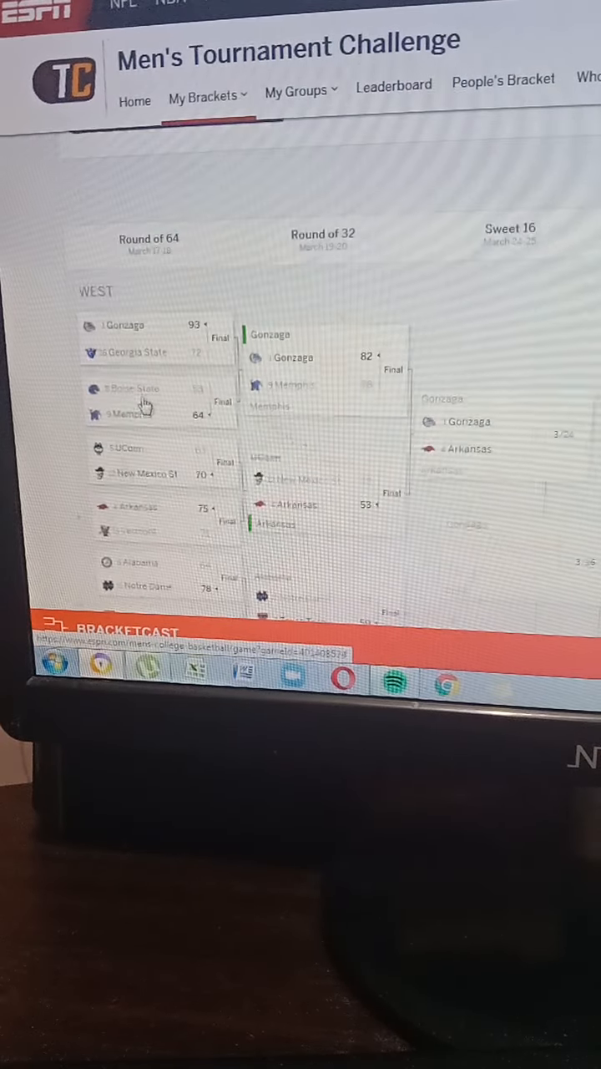
Pick Gonzaga over Arkansas and Duke over Texas Tech in the West Sweet Sixteen
scroll("down", 3)
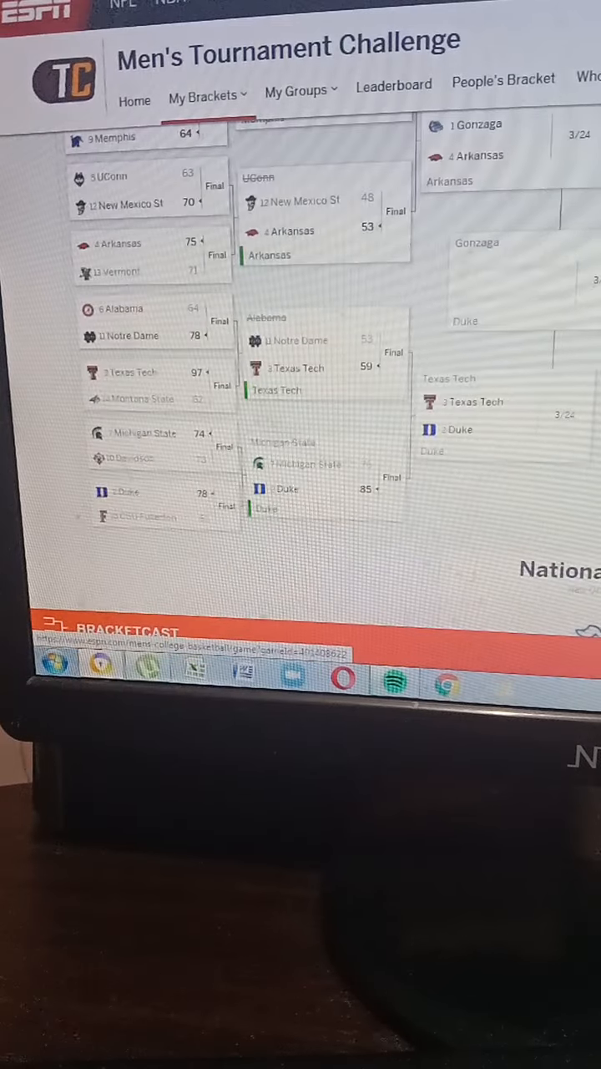
scroll("up", 3)
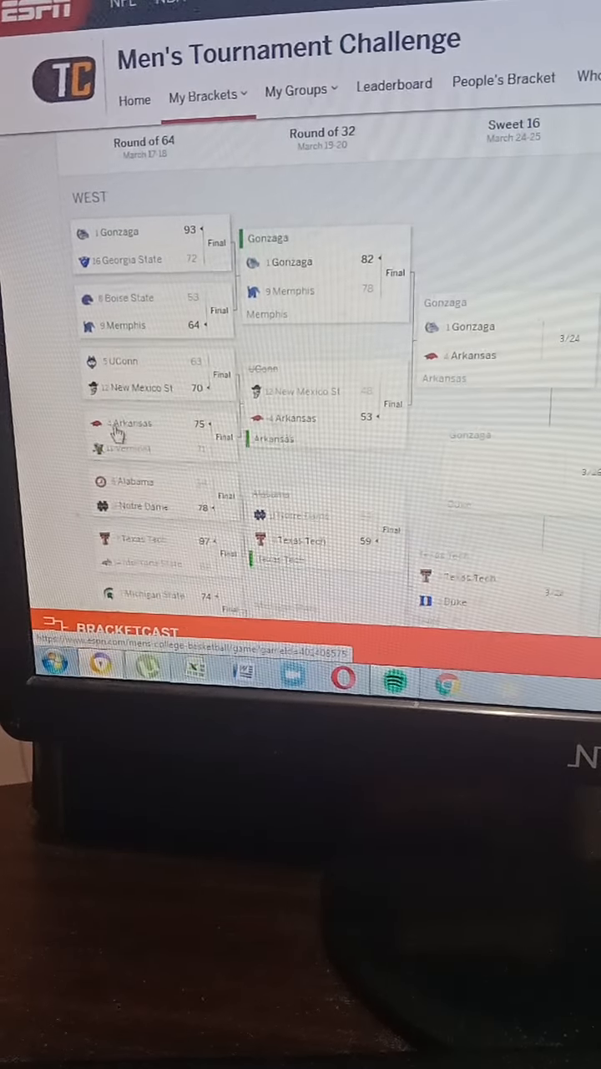
scroll("down", 3)
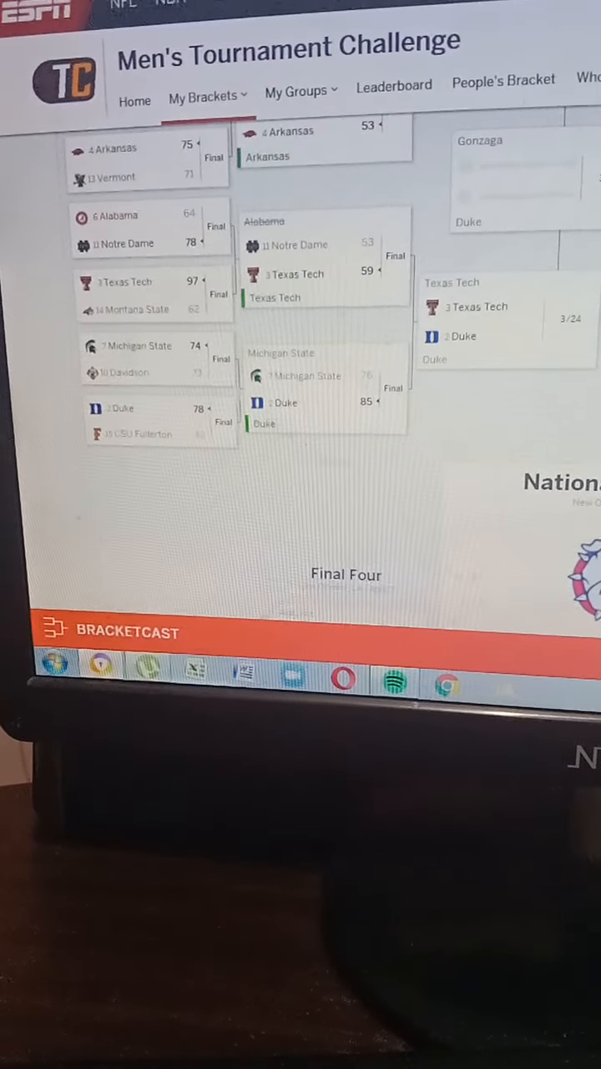
scroll("up", 3)
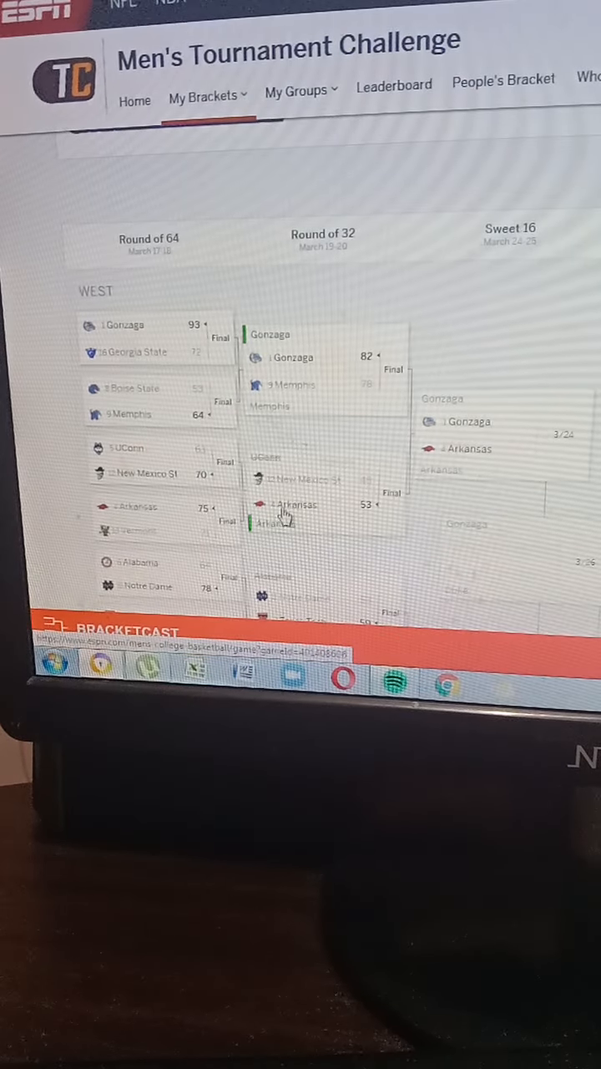
scroll("down", 3)
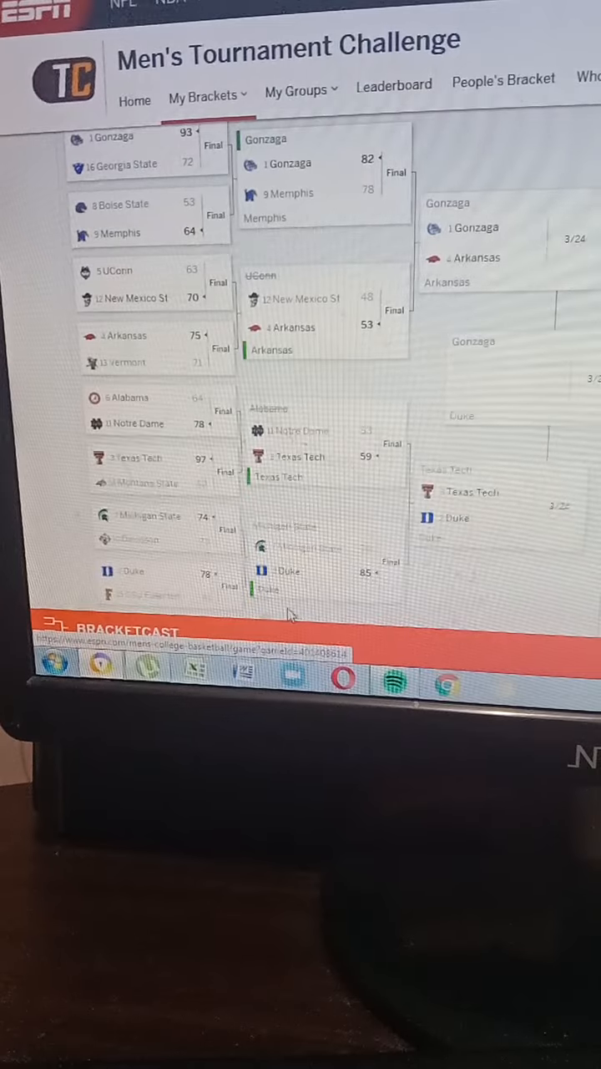
mouse_move(501, 660)
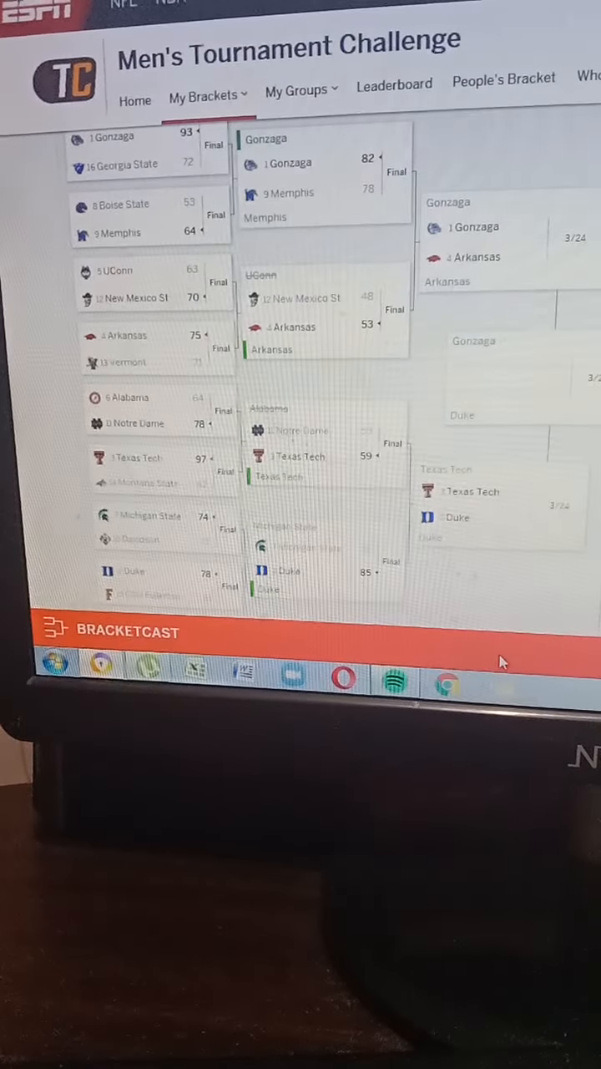
scroll("down", 3)
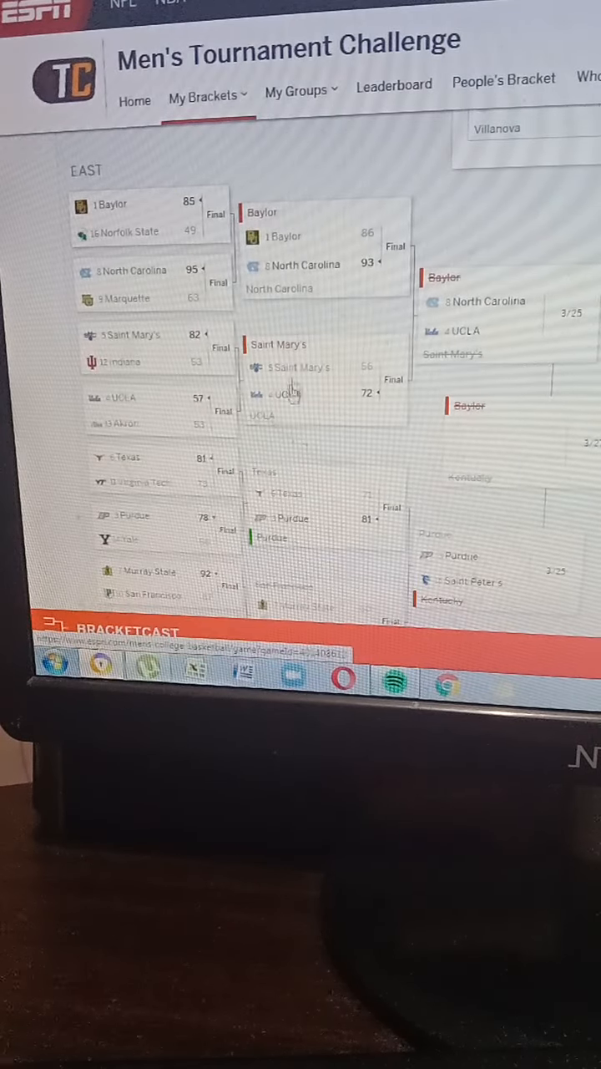
scroll("down", 3)
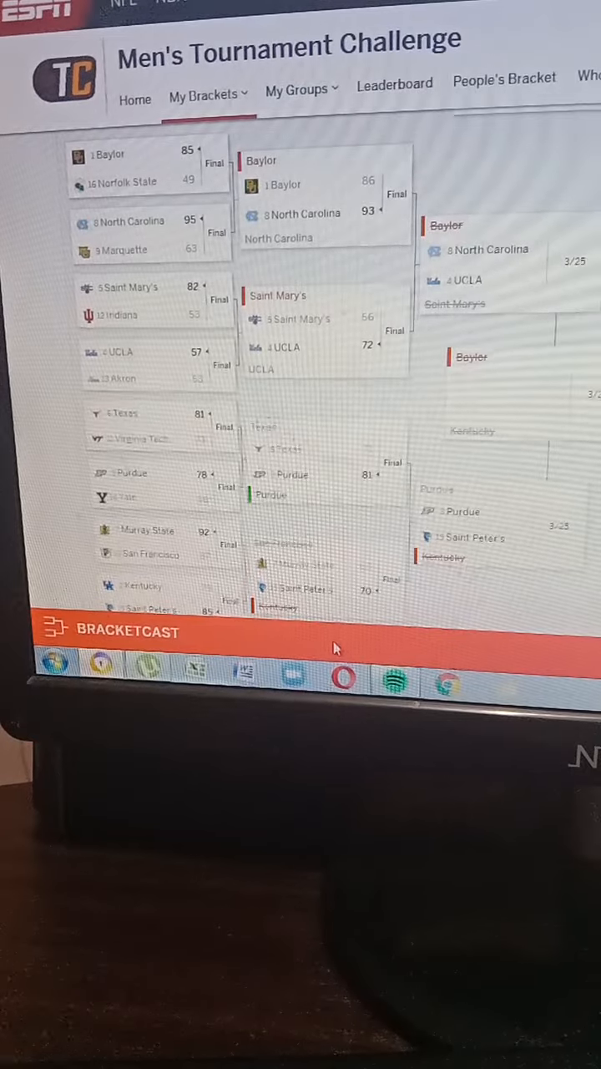
scroll("down", 3)
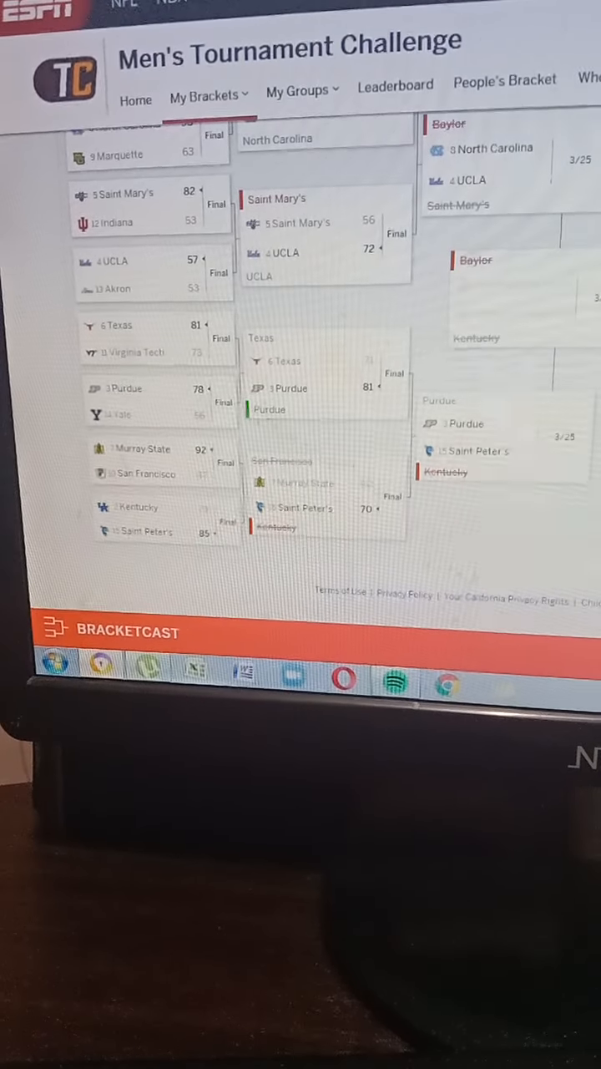
scroll("up", 3)
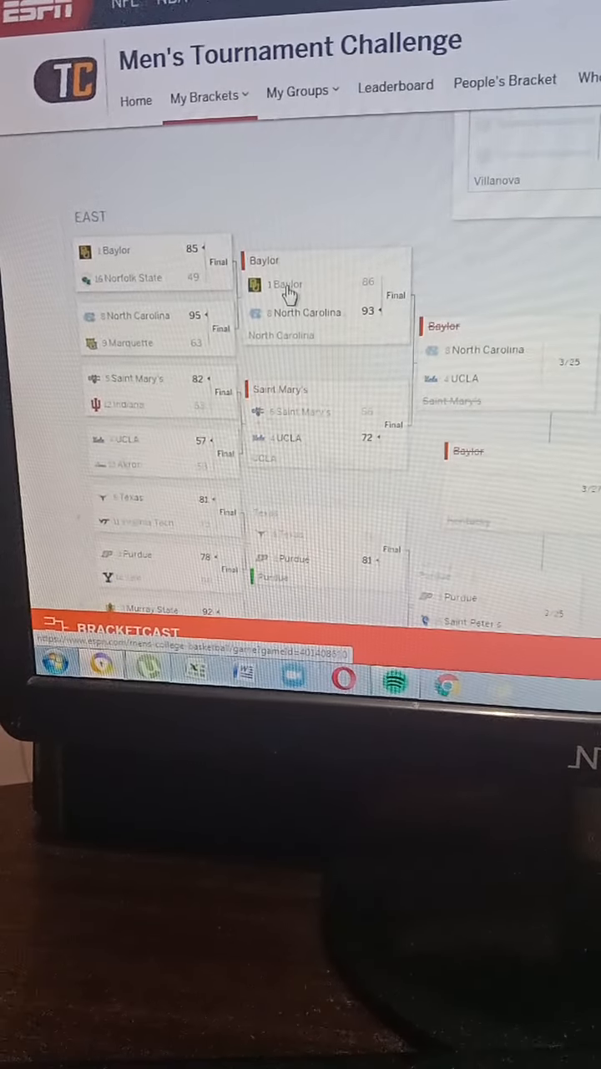
scroll("down", 3)
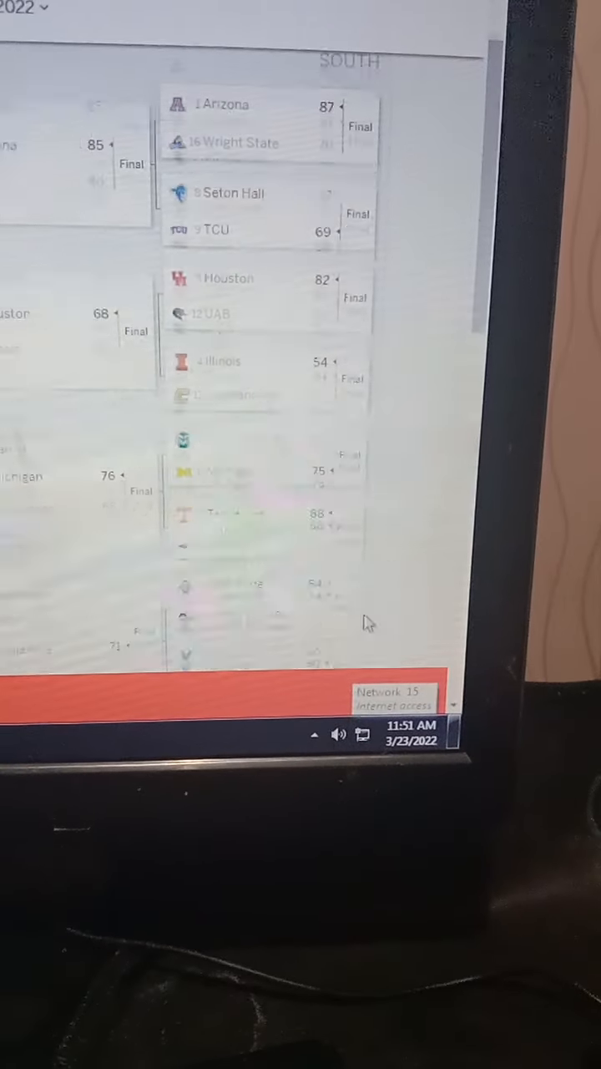
scroll("down", 3)
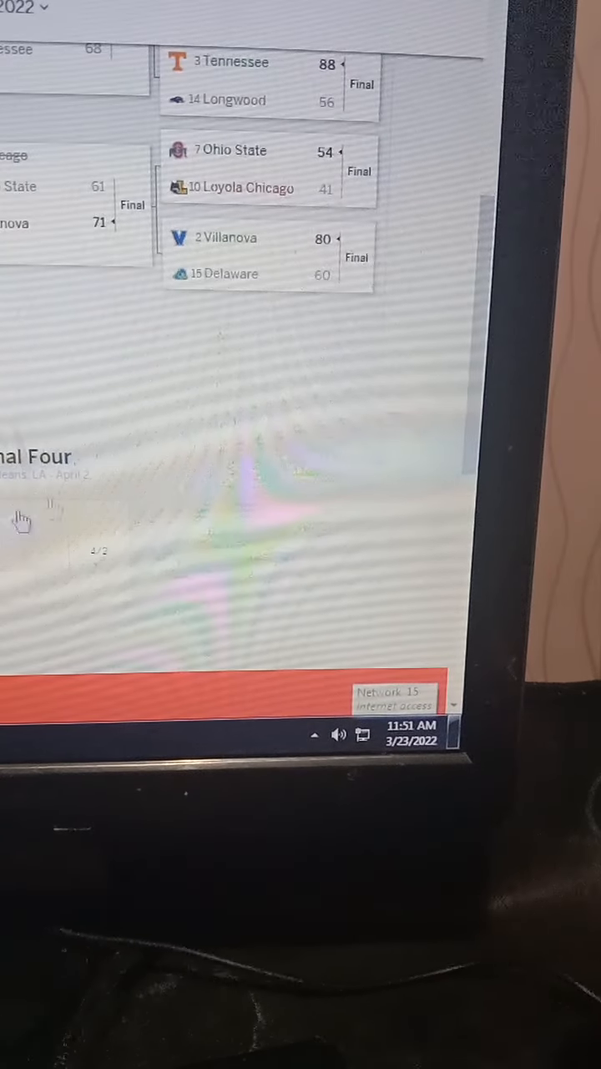
scroll("up", 3)
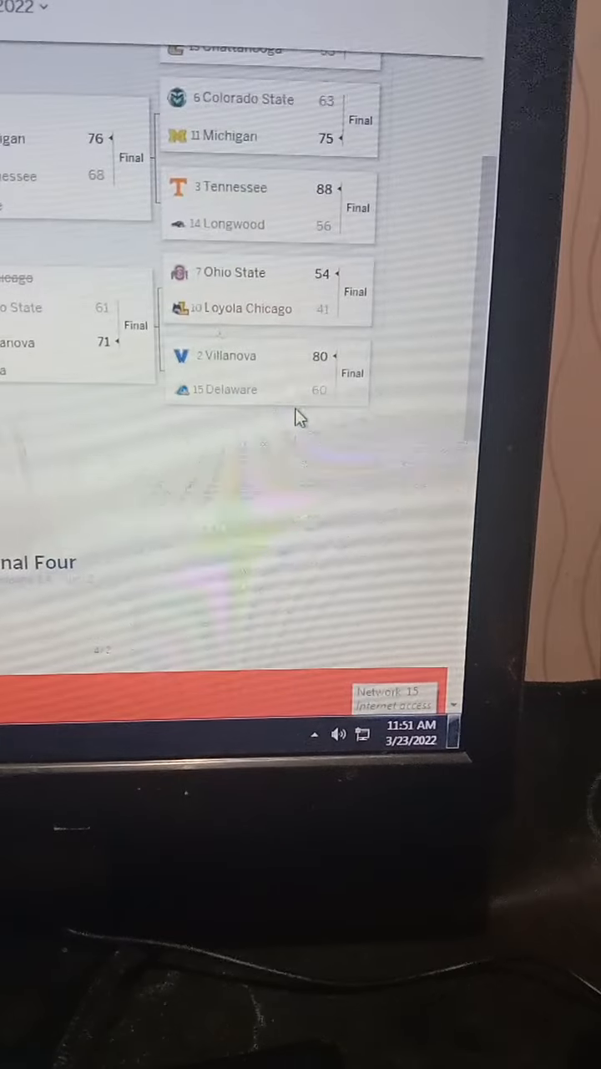
scroll("up", 3)
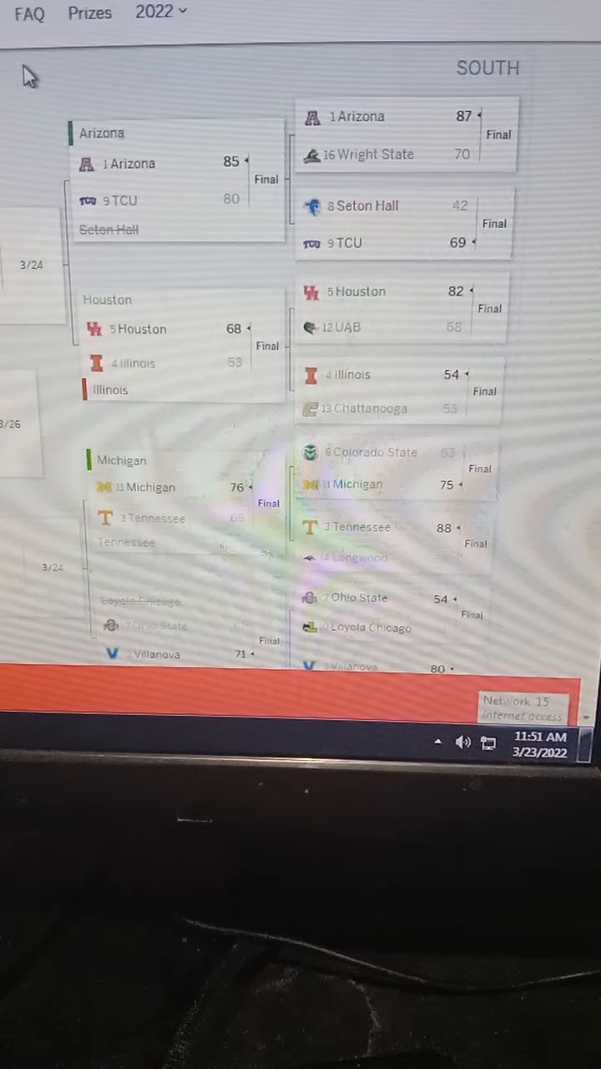
mouse_move(21, 46)
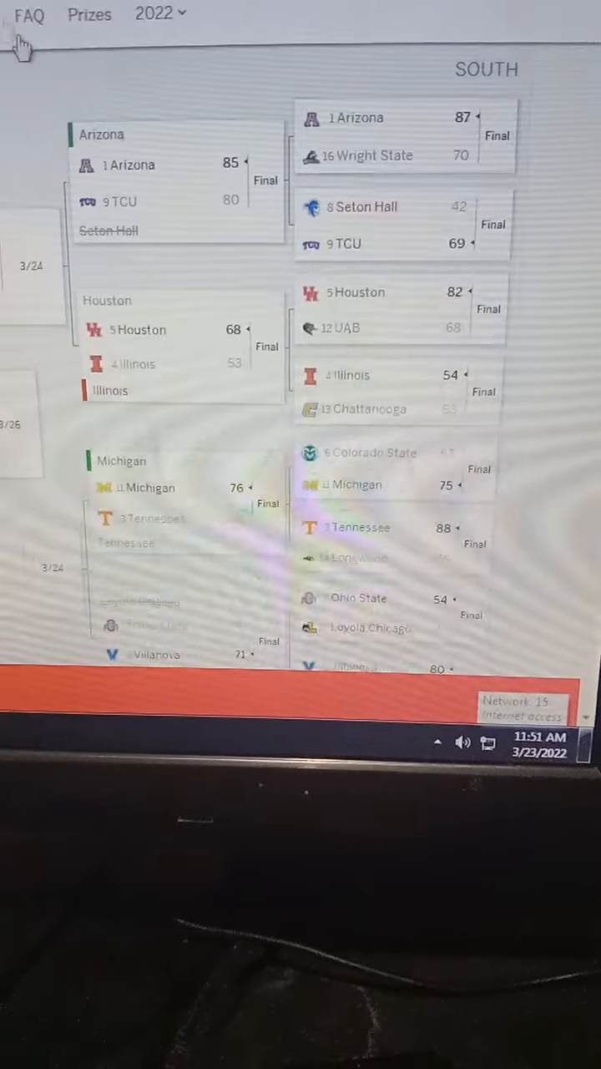
mouse_move(142, 397)
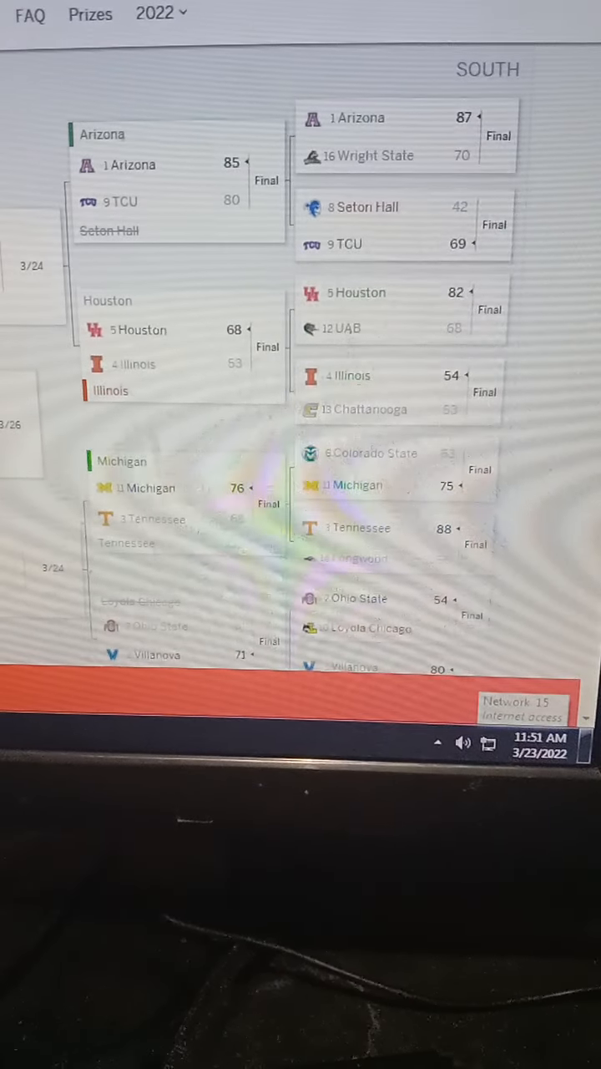
scroll("down", 3)
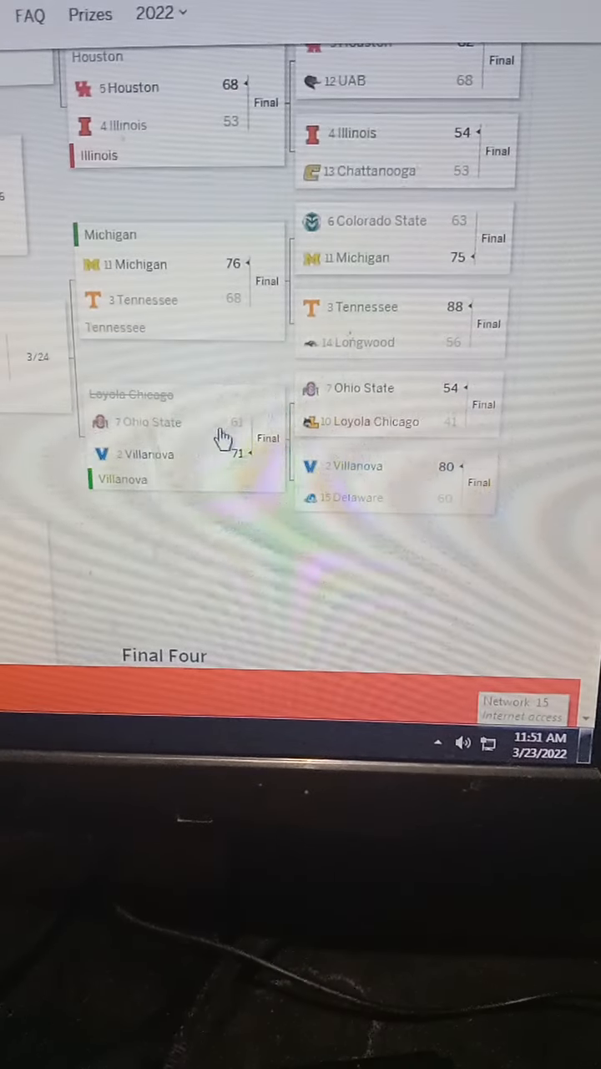
scroll("up", 3)
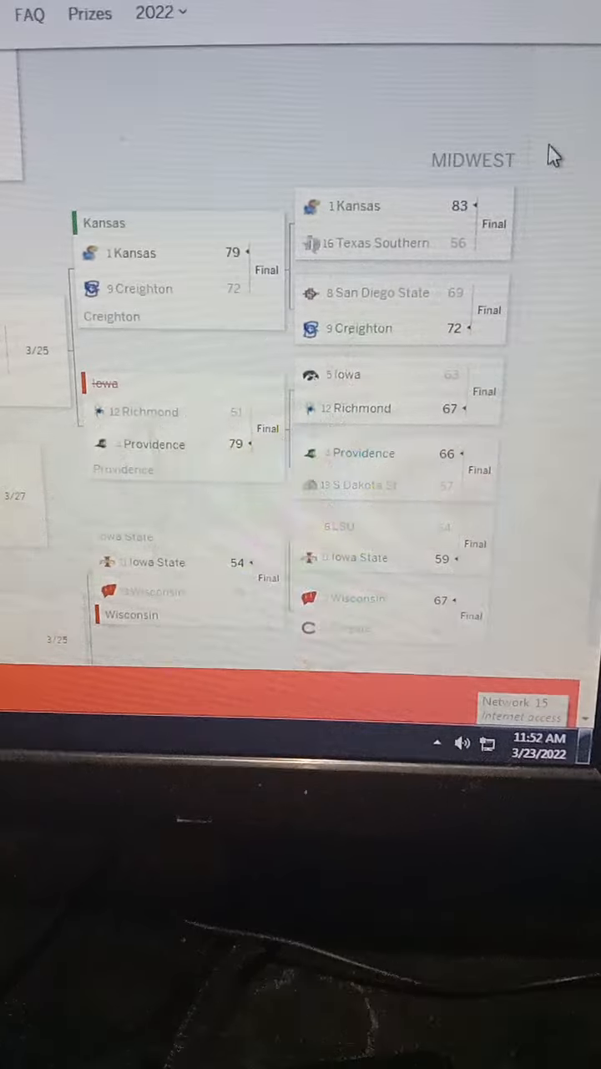
mouse_move(548, 129)
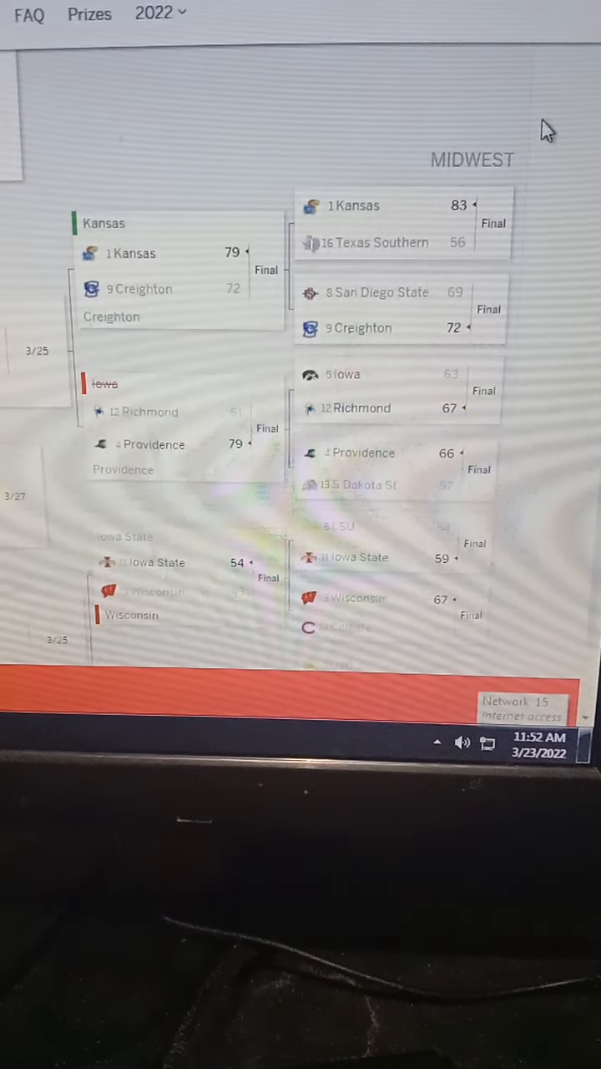
scroll("down", 3)
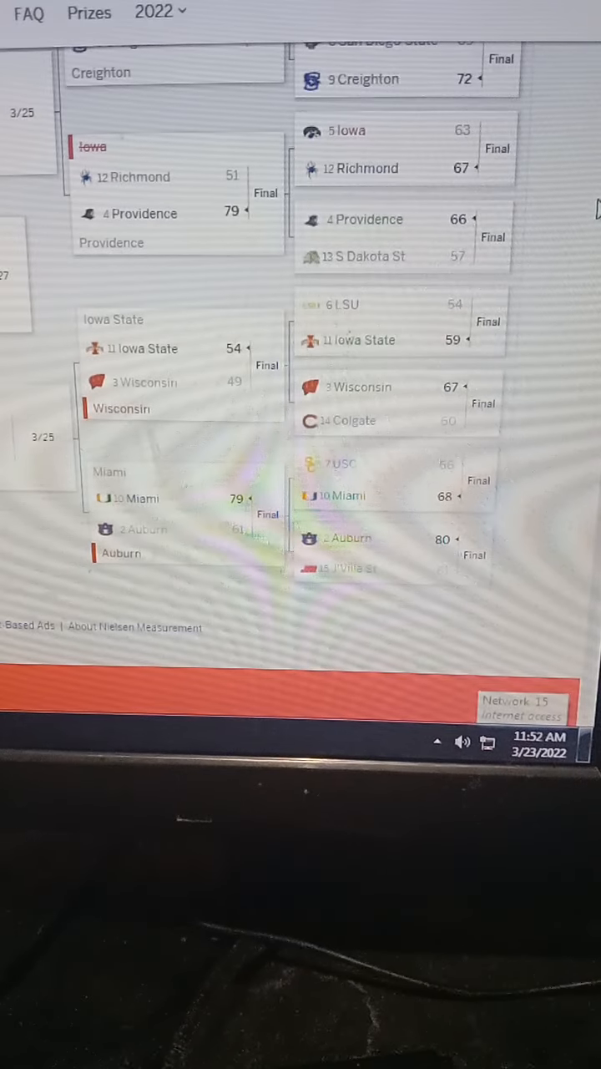
scroll("up", 3)
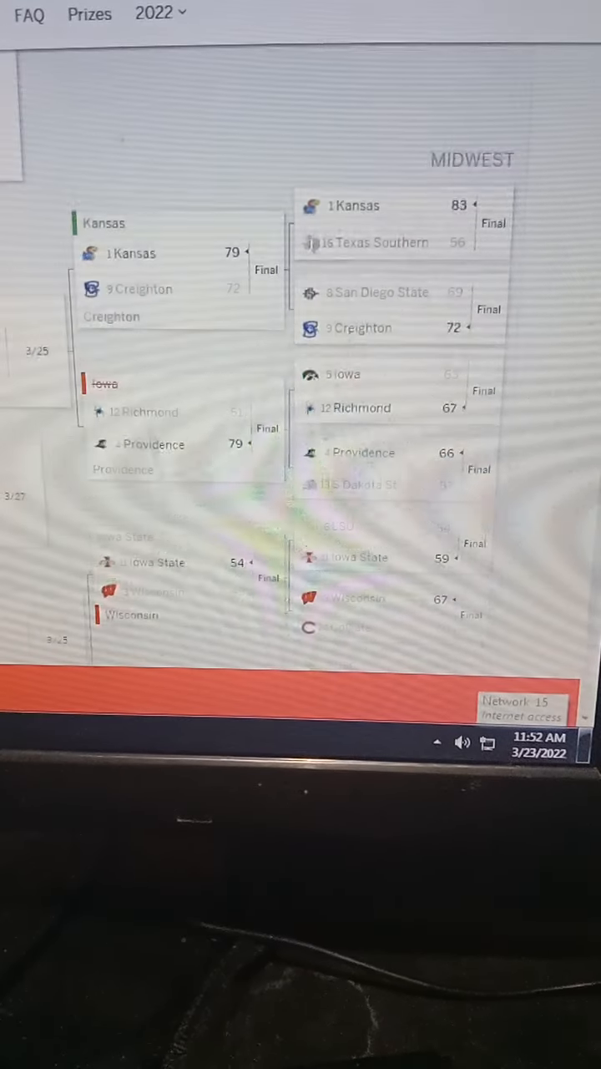
scroll("down", 3)
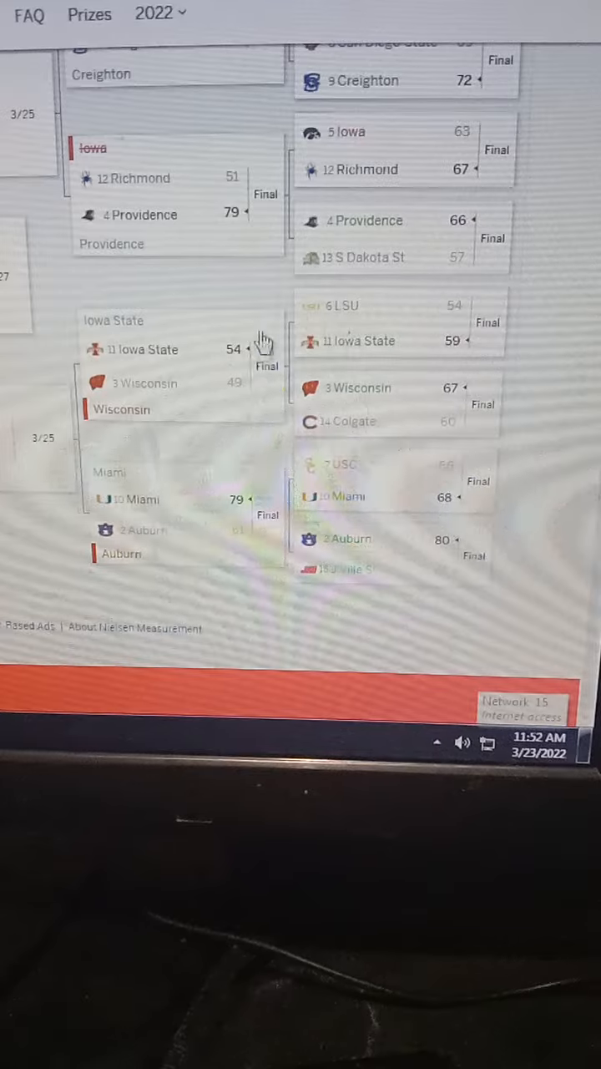
mouse_move(155, 288)
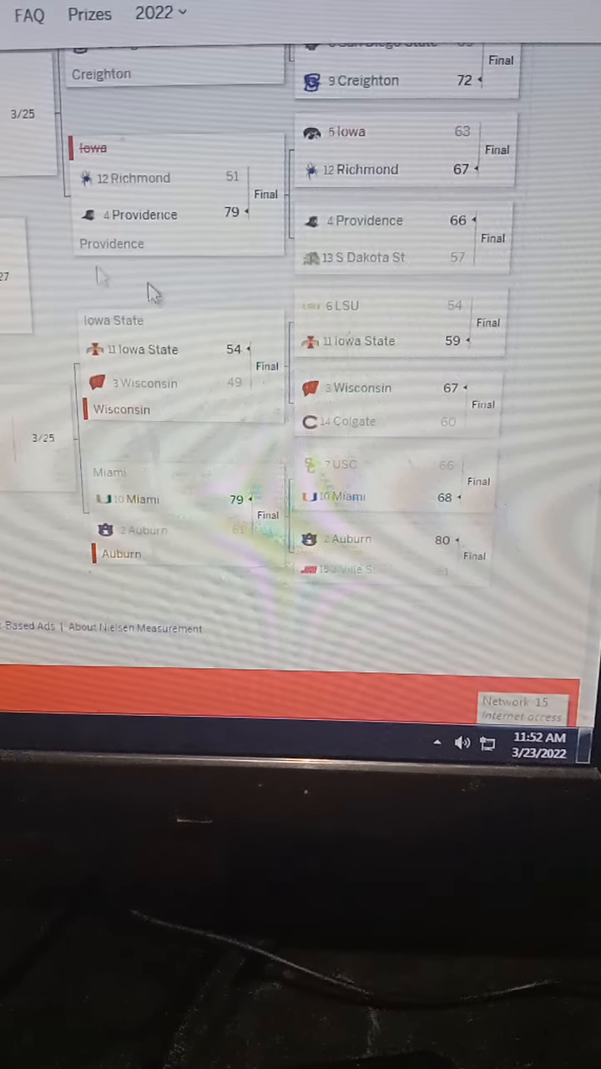
scroll("up", 3)
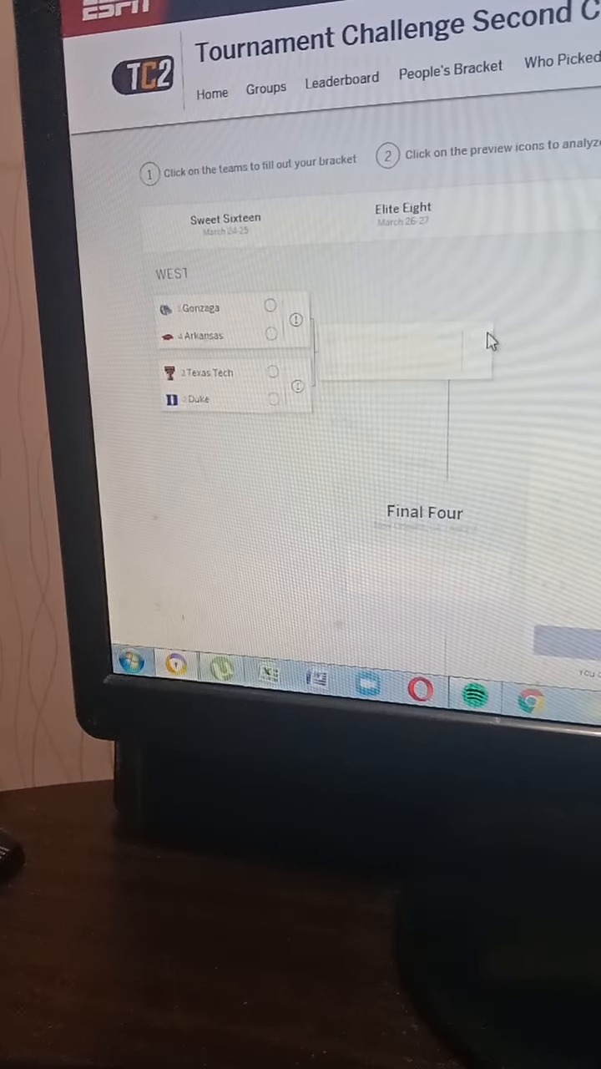
mouse_move(247, 303)
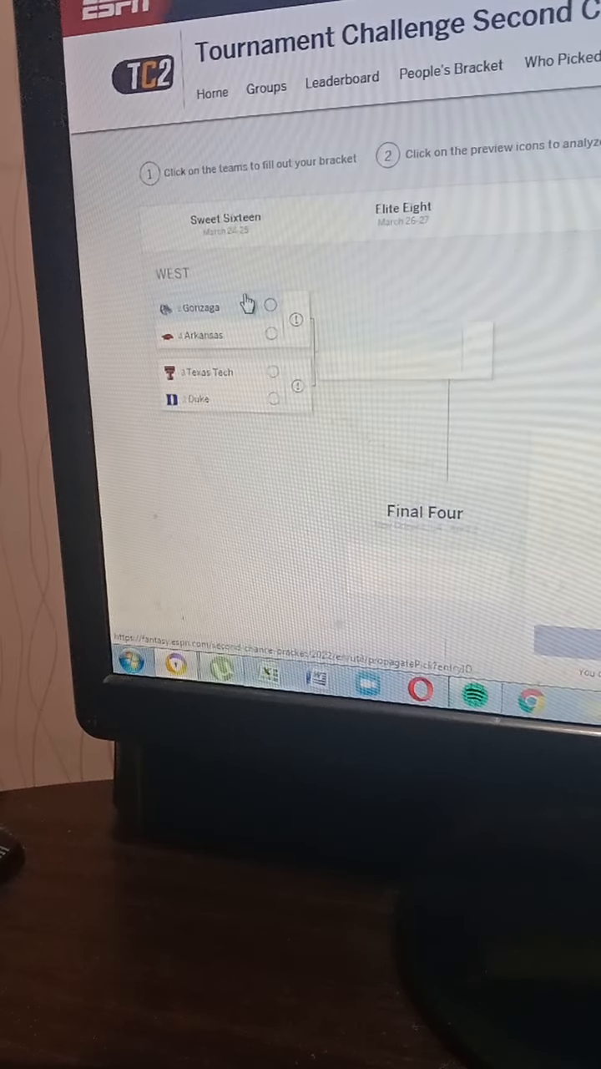
left_click(269, 305)
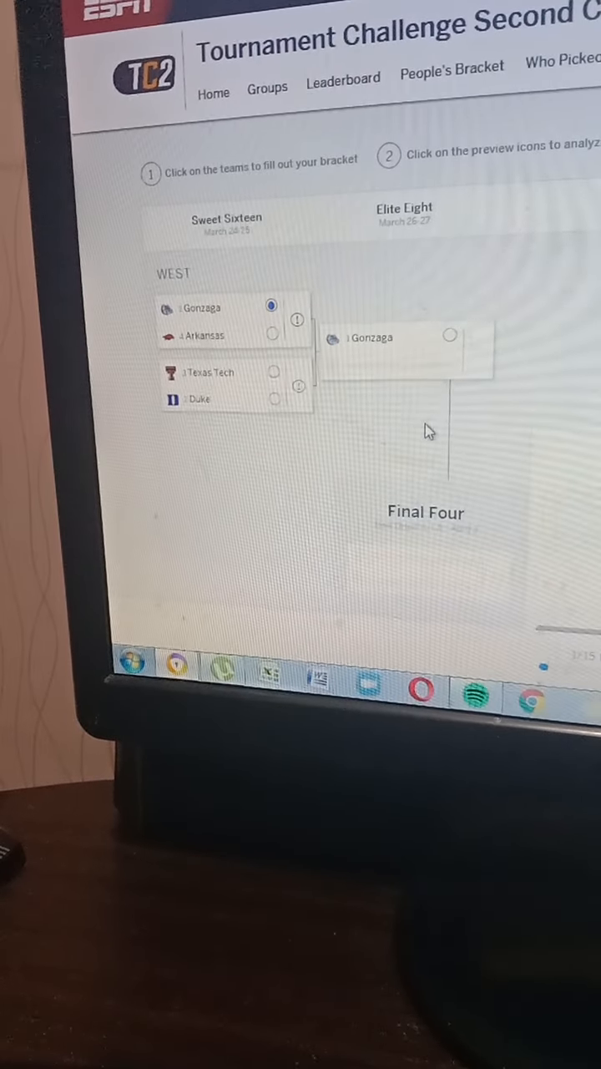
mouse_move(230, 422)
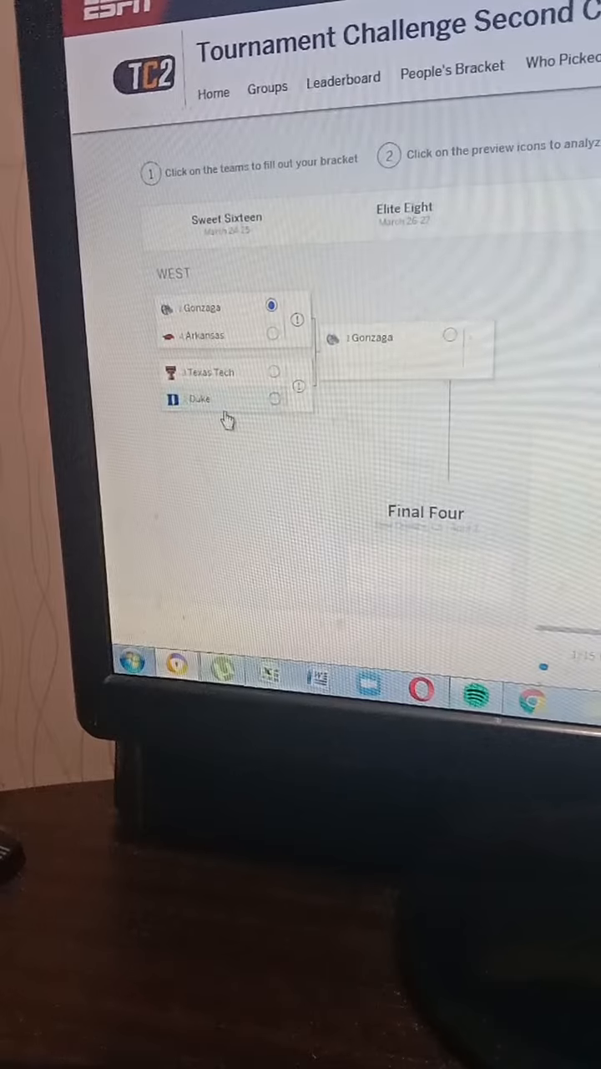
left_click(273, 399)
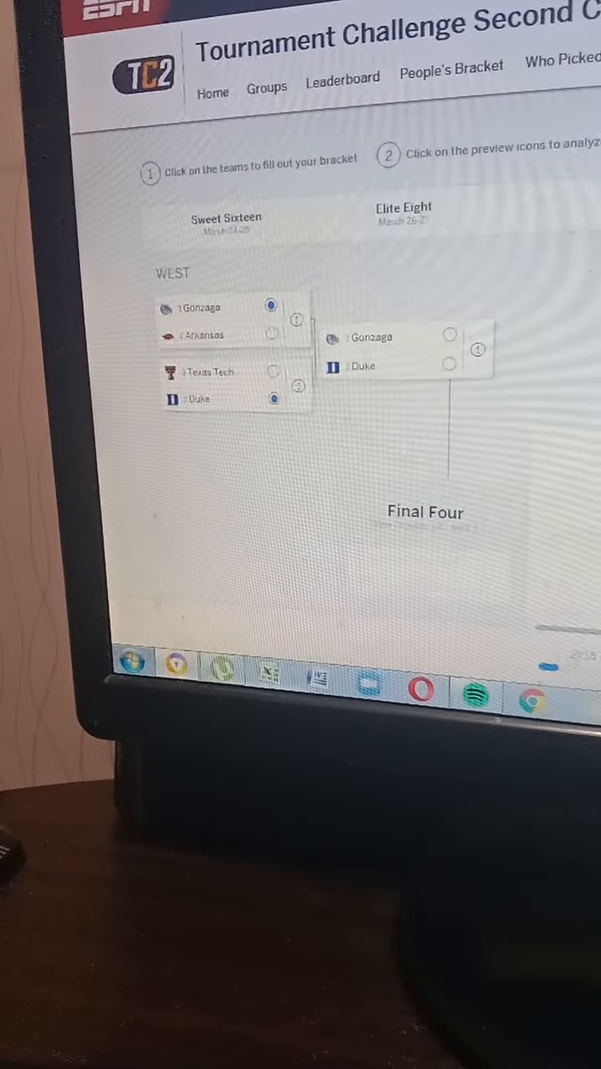
scroll("down", 3)
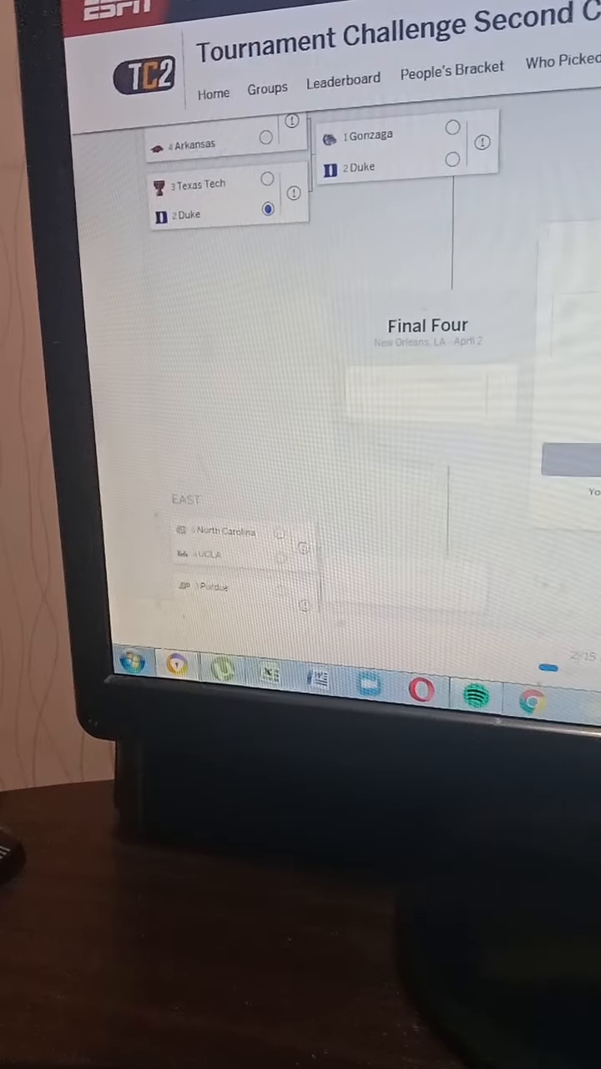
scroll("down", 3)
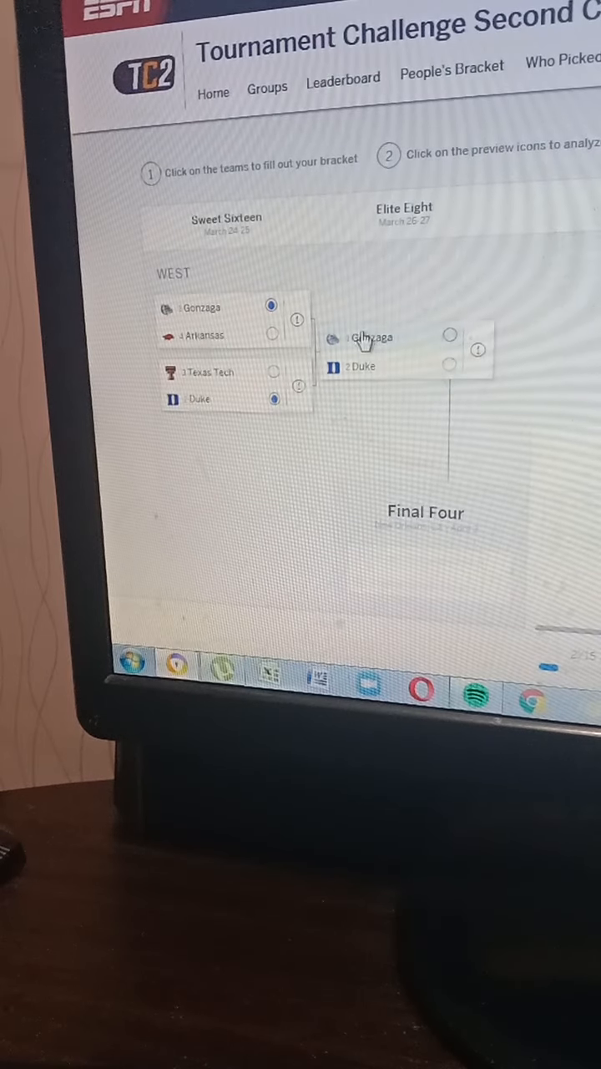
scroll("down", 3)
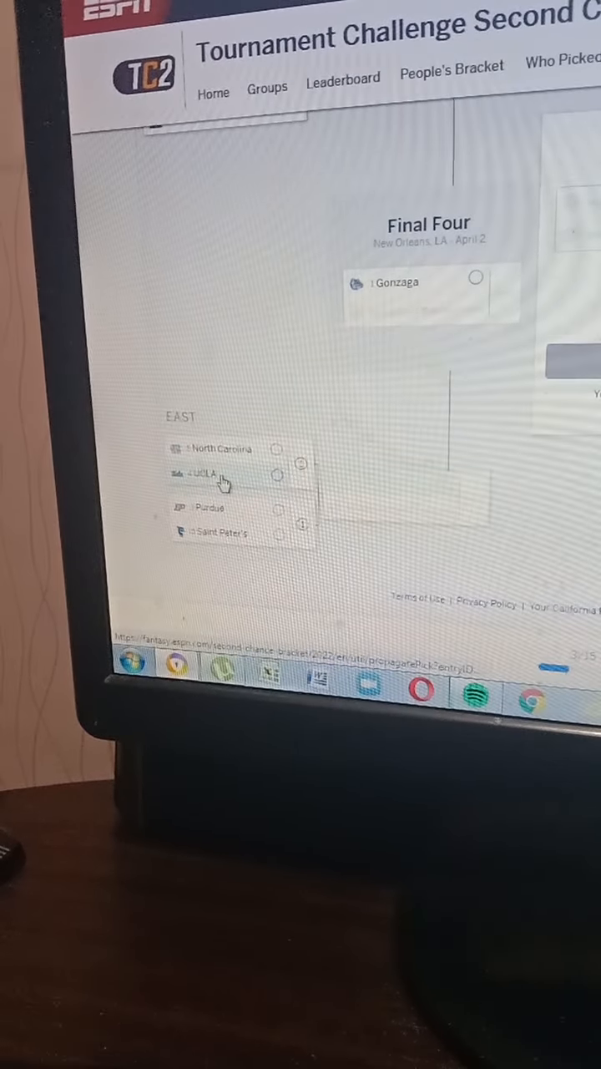
Pick UCLA over North Carolina and Purdue over Saint Peter's, advancing UCLA to the Final Four
left_click(277, 475)
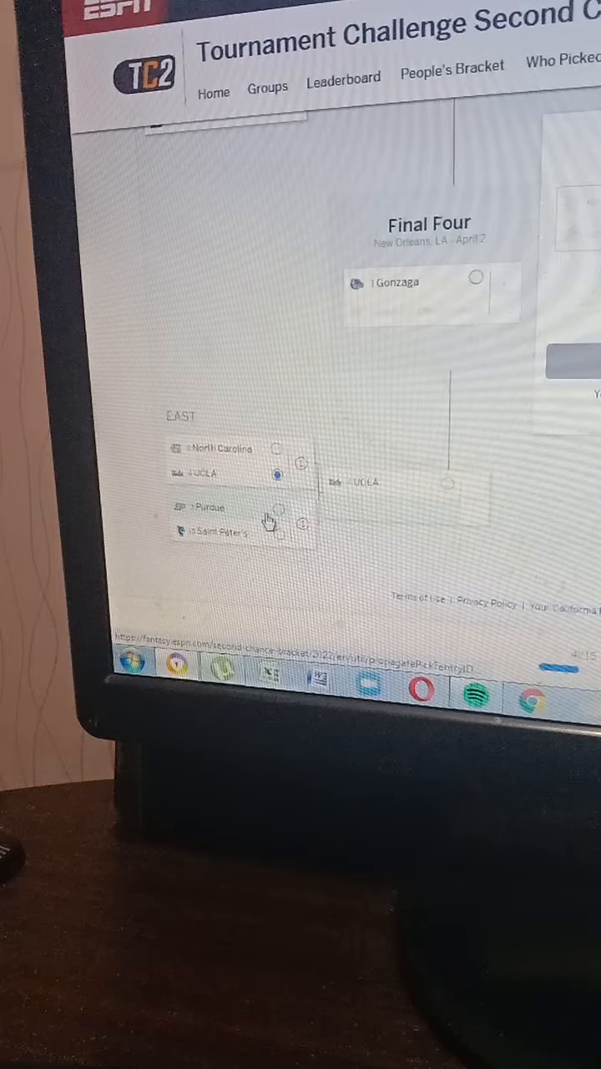
left_click(277, 508)
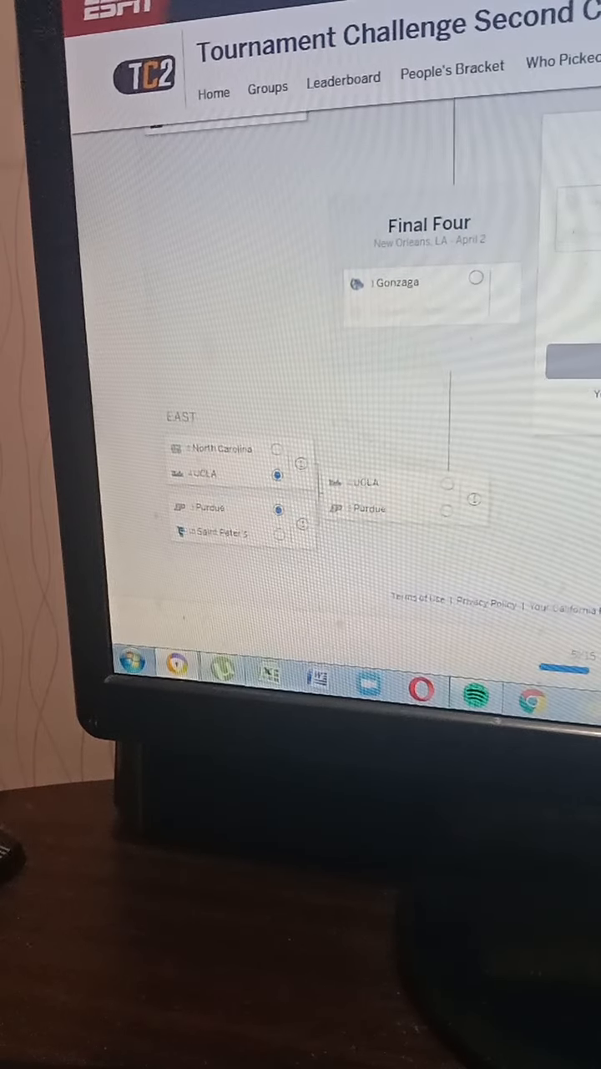
left_click(447, 483)
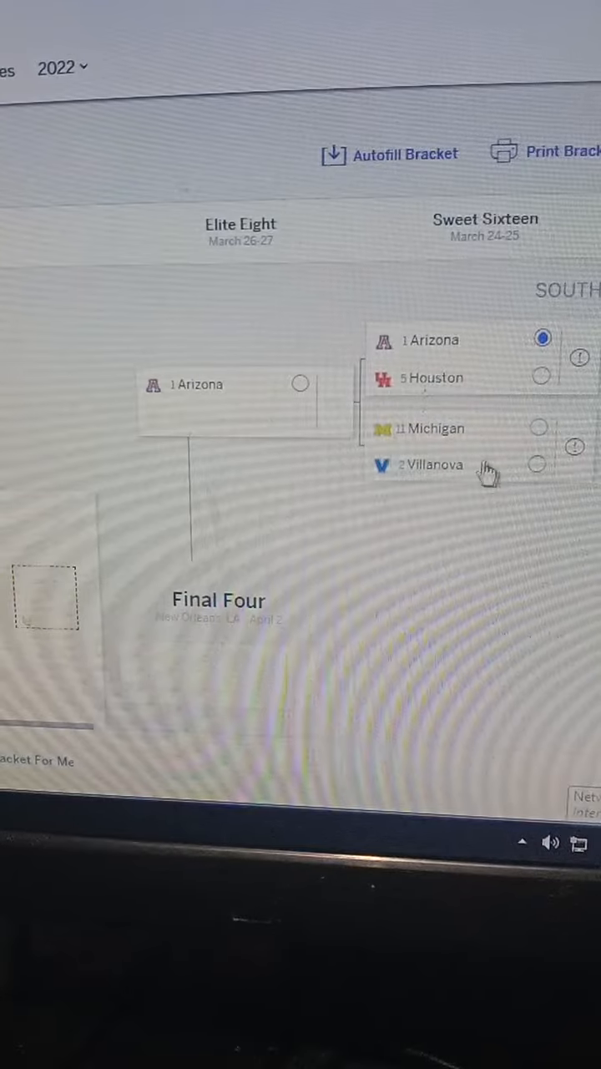
Pick Villanova over Michigan in the South and move down to the Midwest matchups
left_click(538, 465)
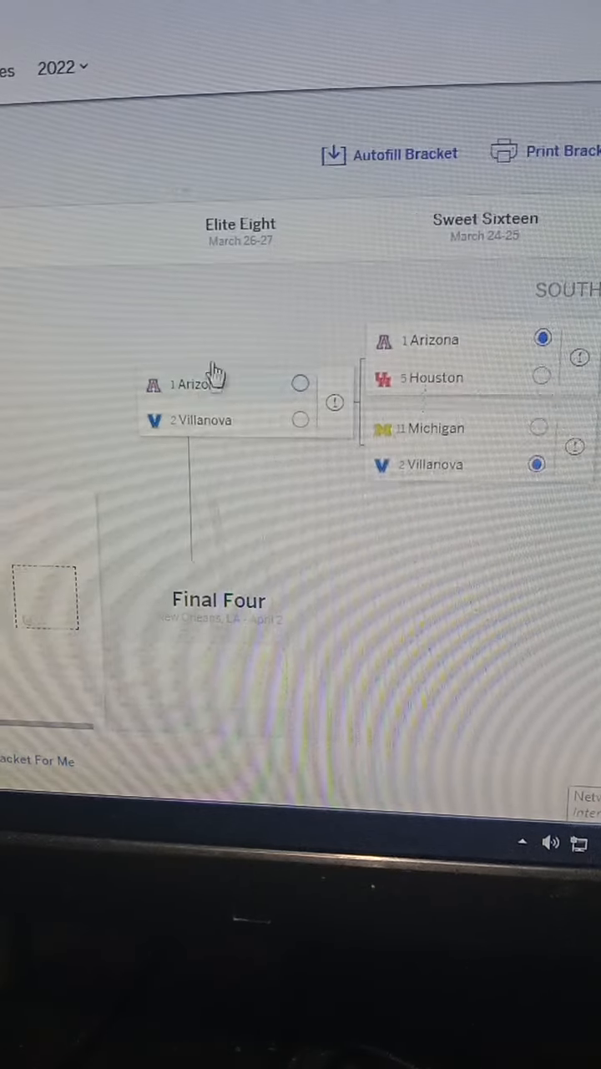
mouse_move(240, 405)
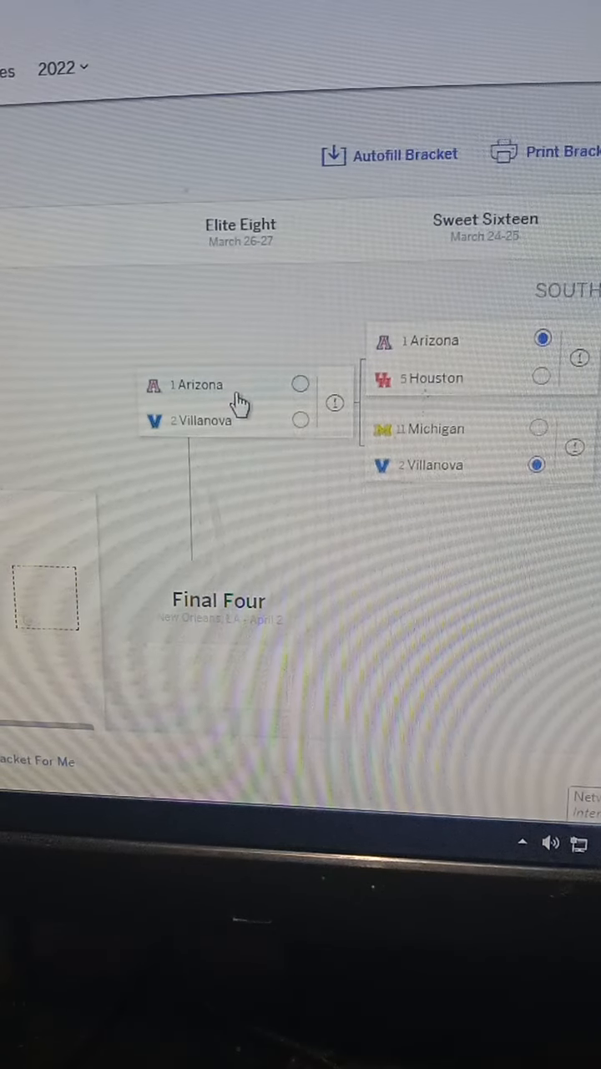
scroll("down", 3)
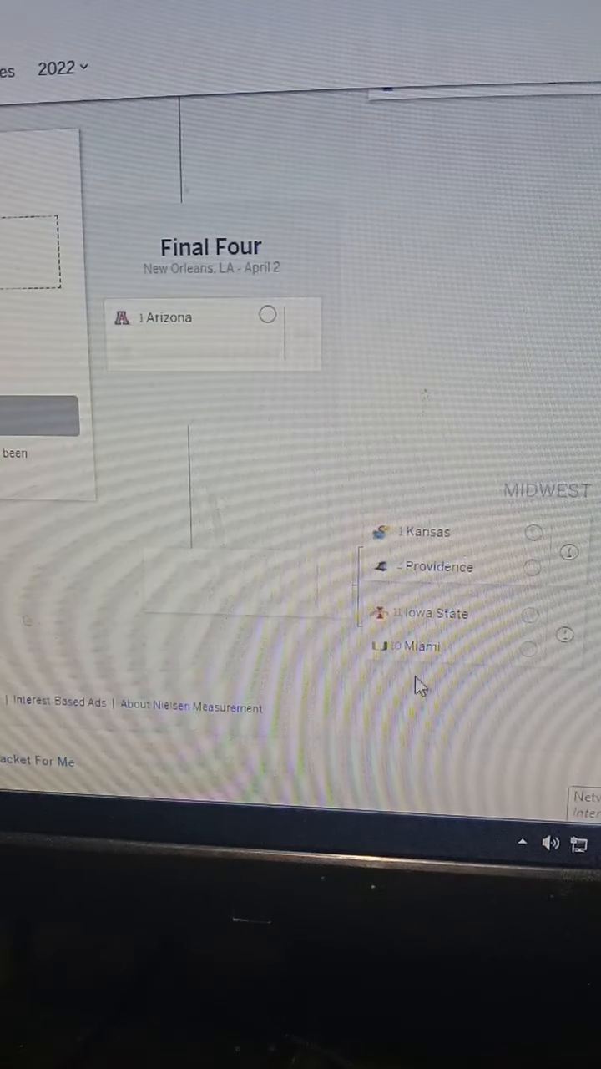
mouse_move(476, 511)
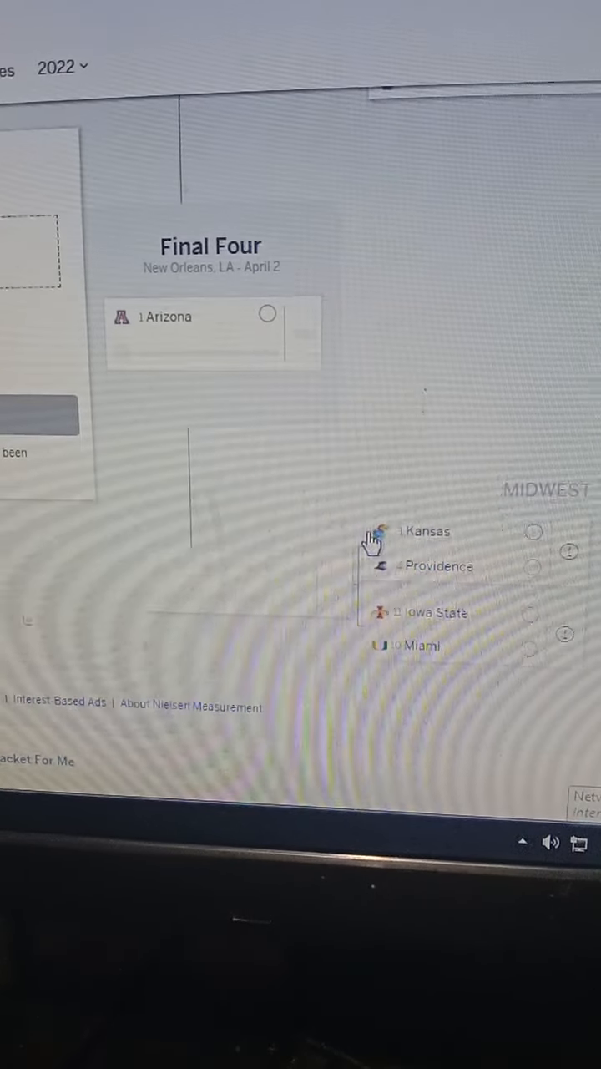
Pick Kansas over Providence and Miami over Iowa State, advancing Kansas to the Final Four
left_click(534, 532)
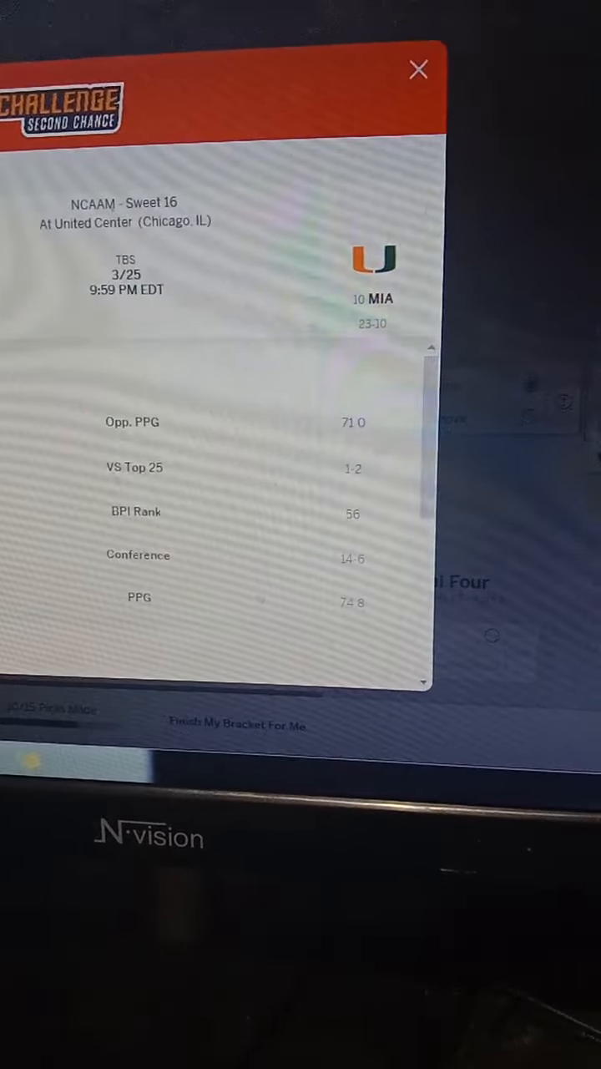
left_click(419, 69)
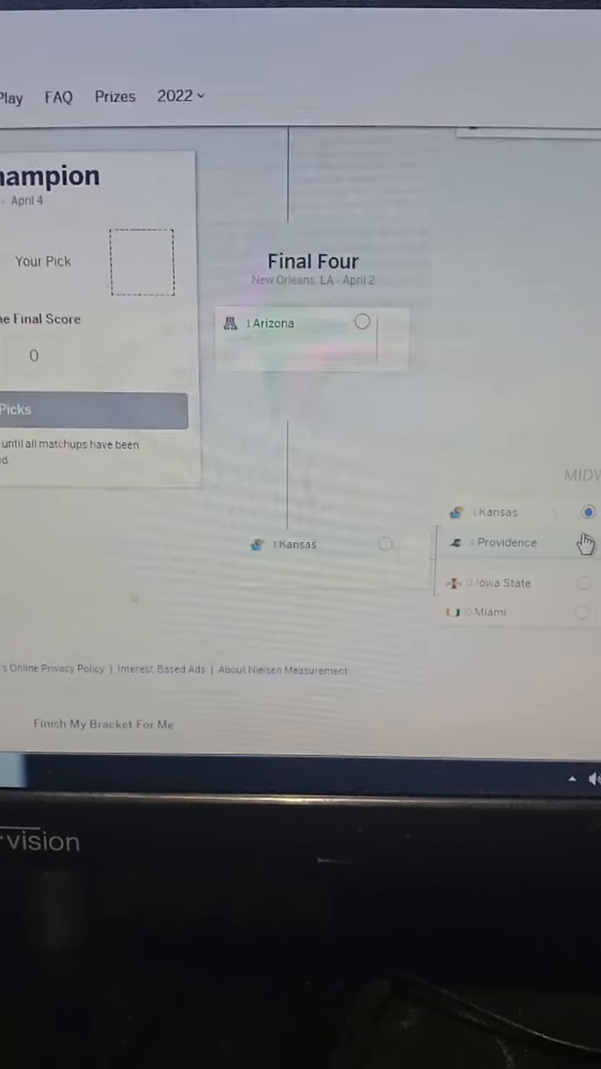
left_click(583, 617)
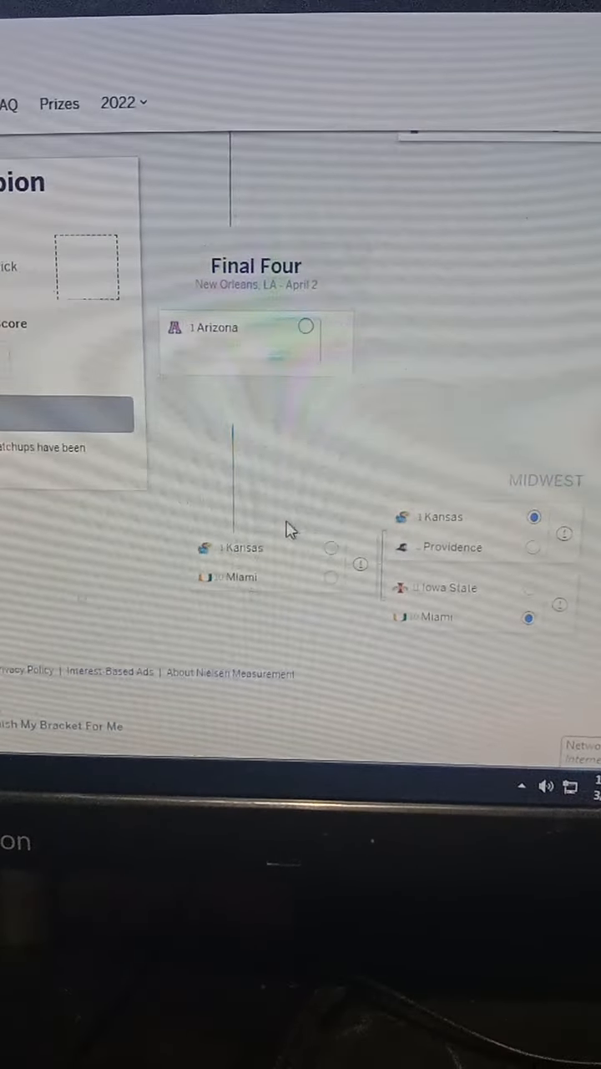
left_click(331, 549)
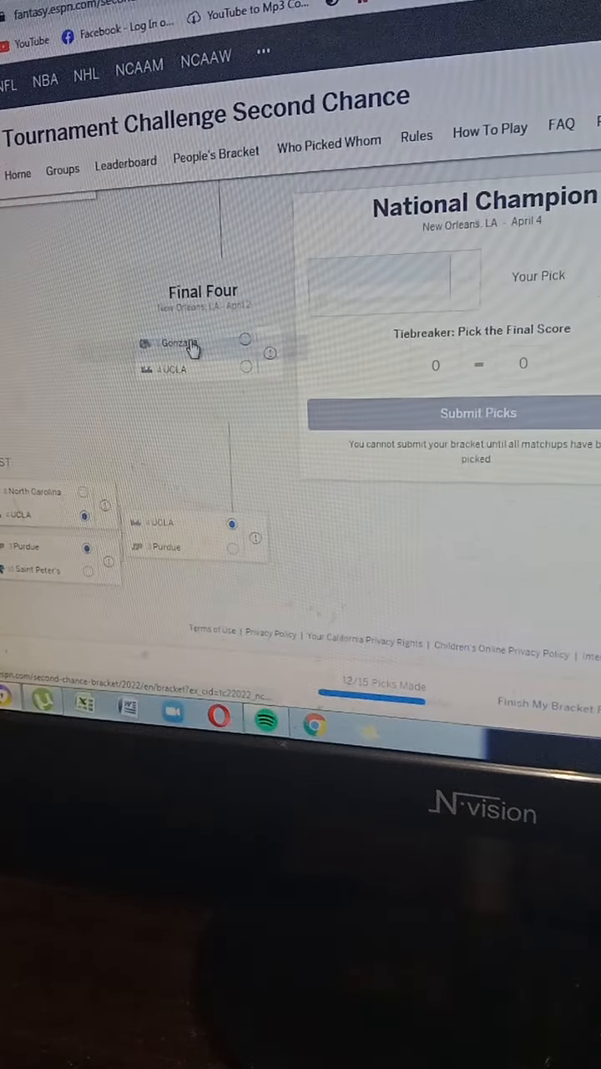
Pick Gonzaga over UCLA and Kansas over Arizona in the Final Four
left_click(246, 341)
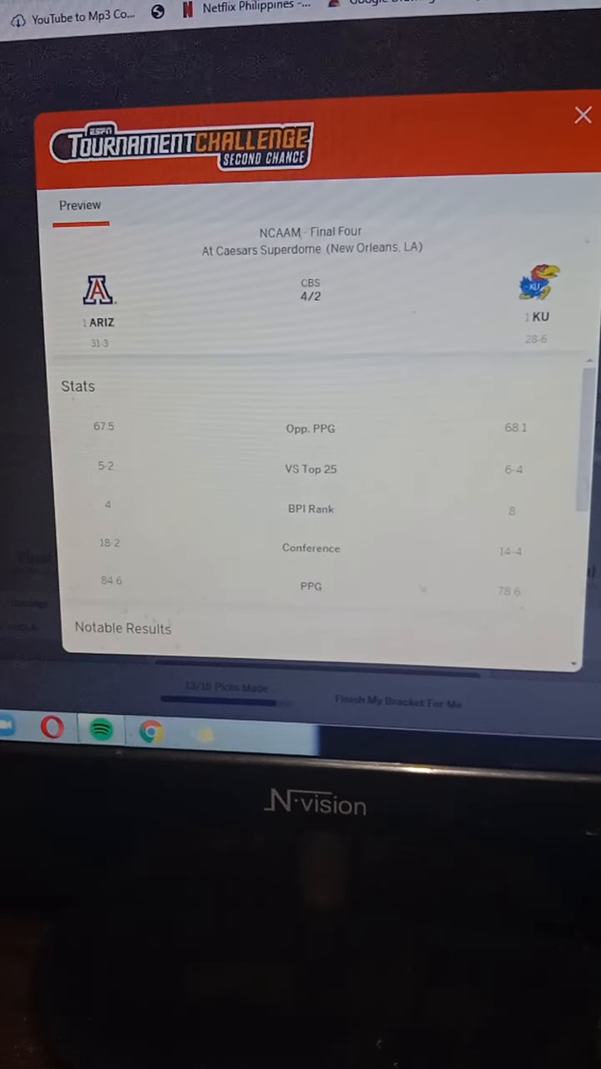
mouse_move(580, 165)
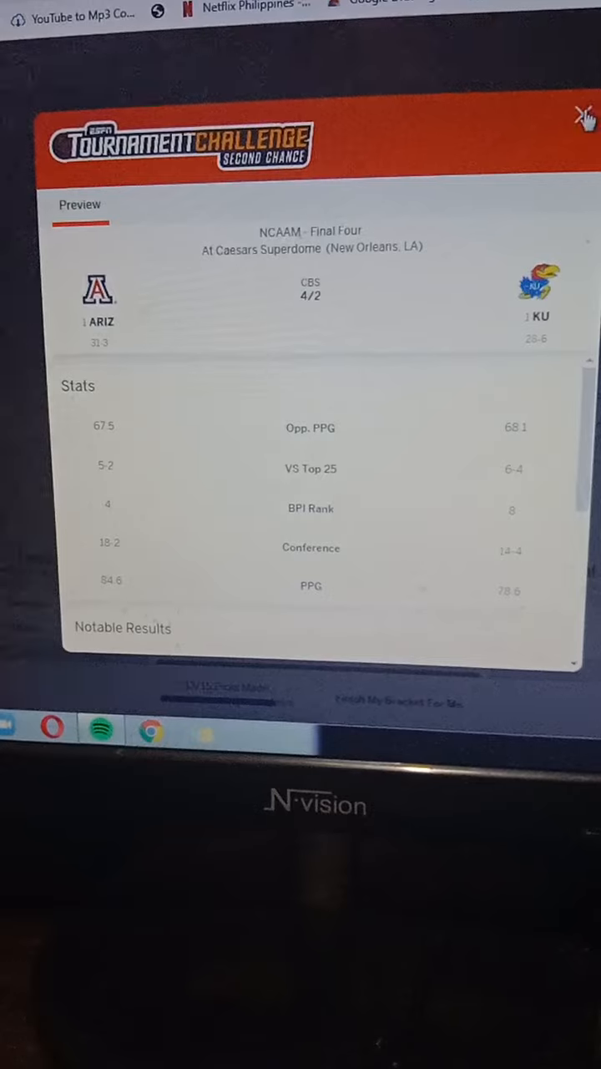
left_click(582, 117)
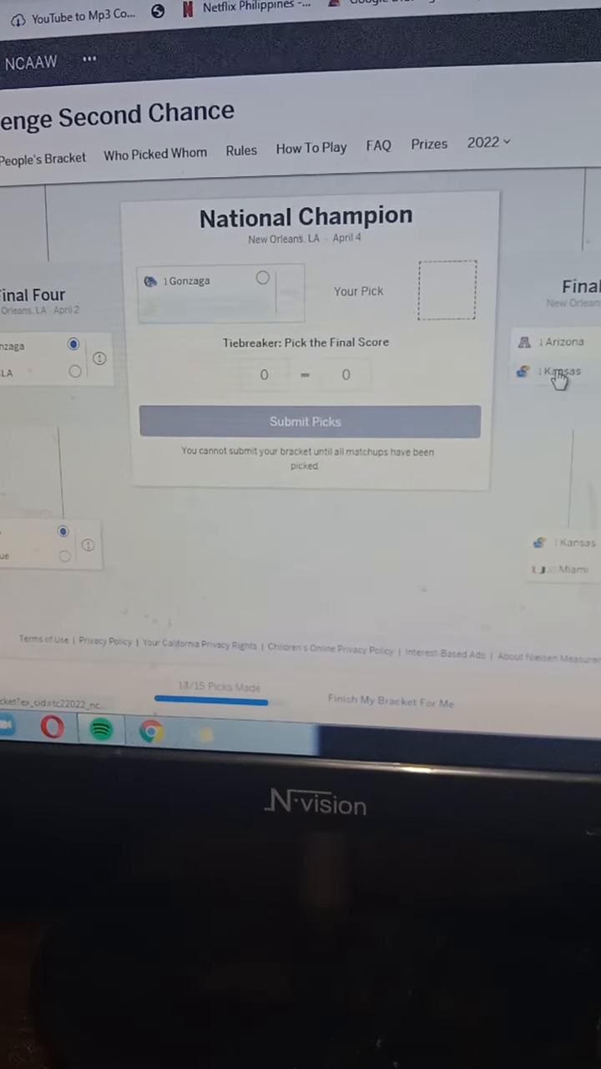
left_click(560, 371)
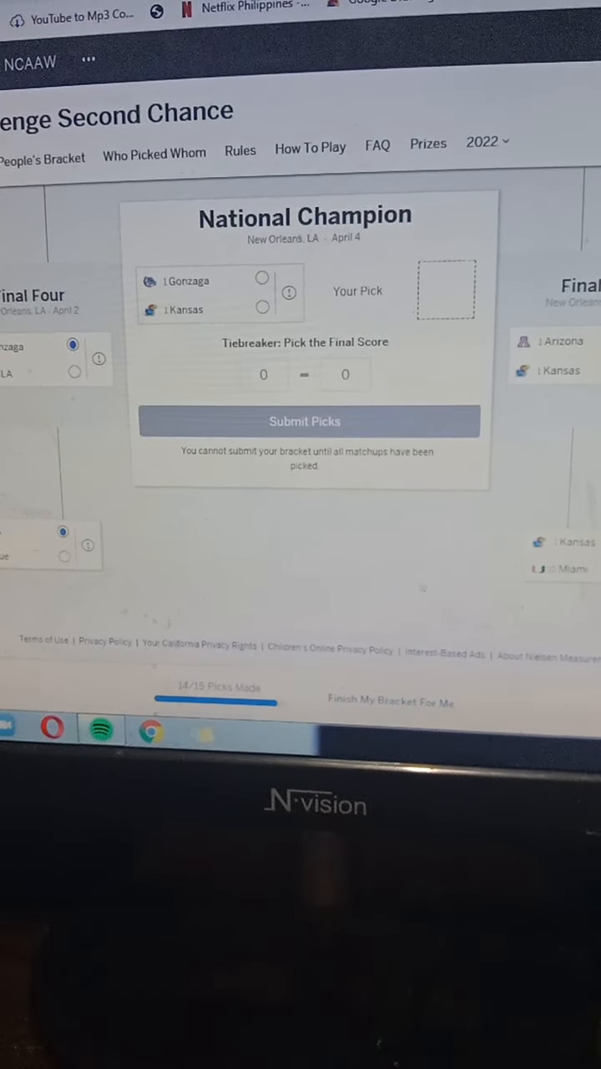
Choose Gonzaga as champion, enter a 78–72 tiebreaker, and submit the picks
left_click(262, 277)
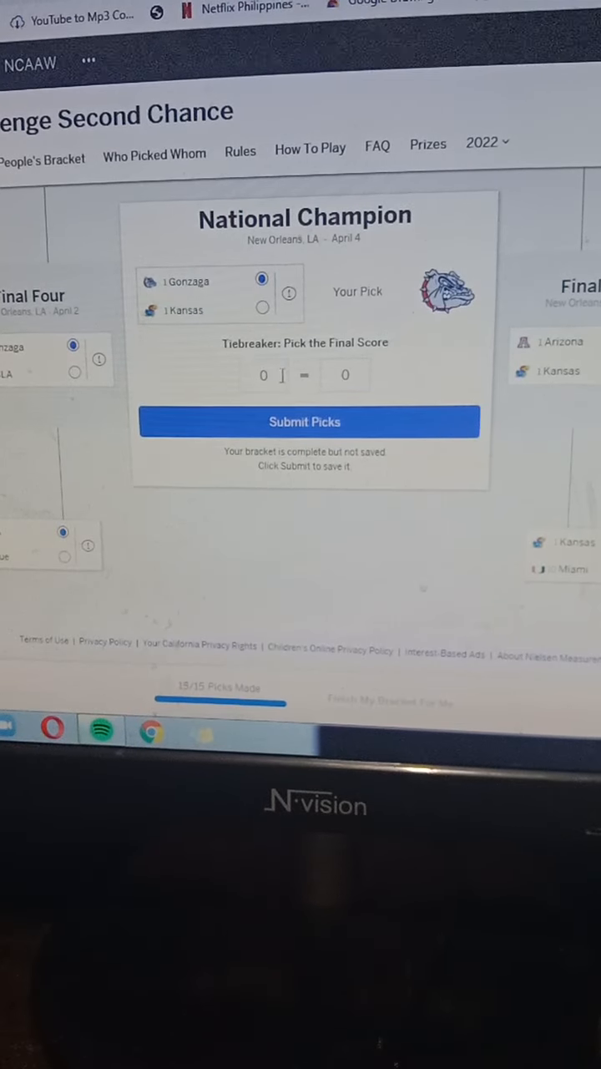
left_click(263, 376)
type("78")
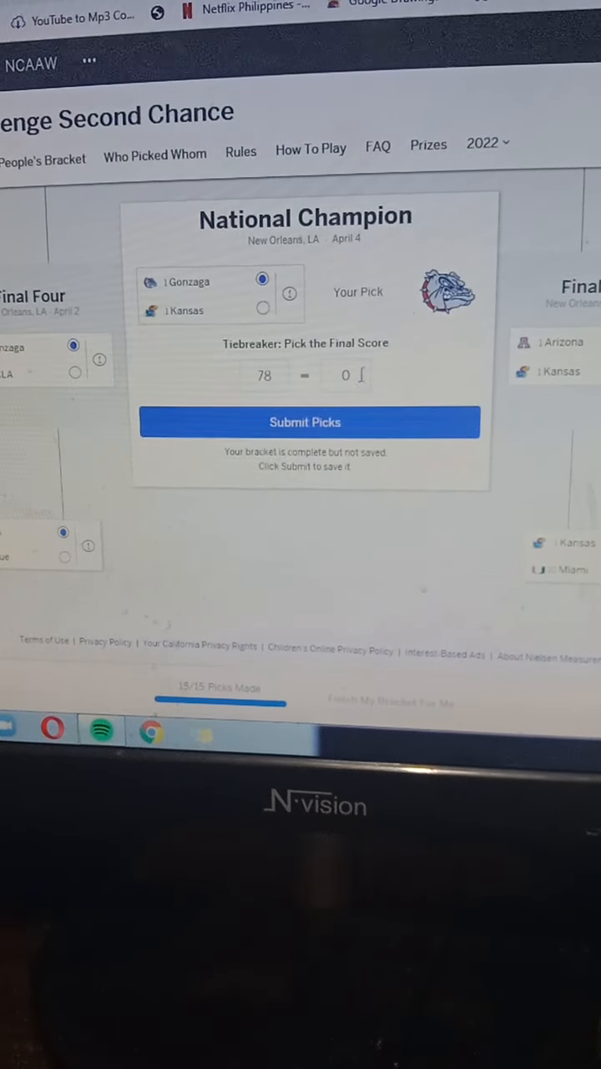
left_click(359, 375)
type("72")
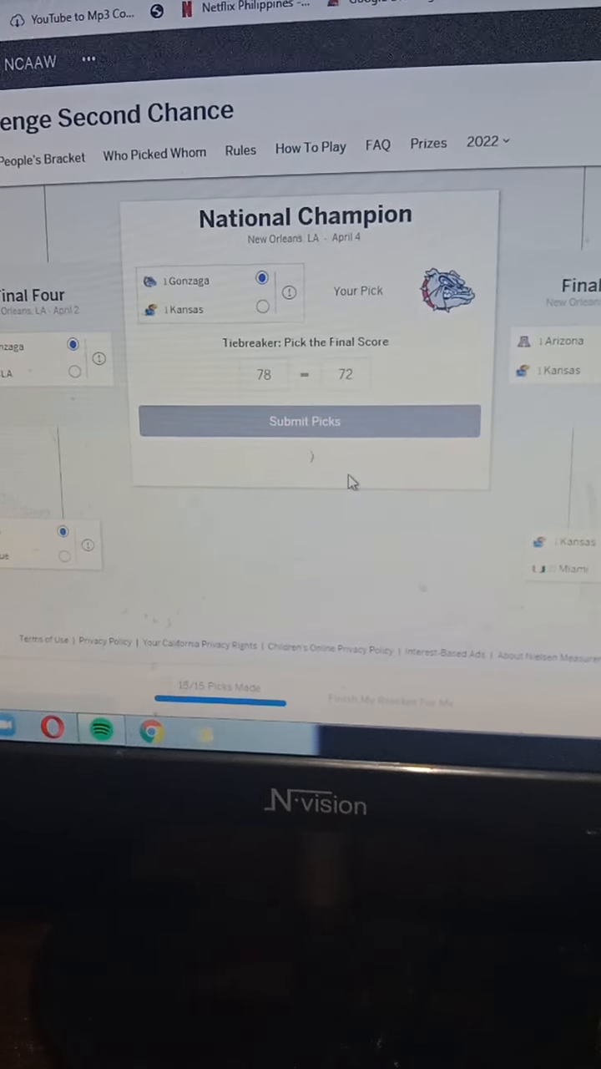
left_click(305, 421)
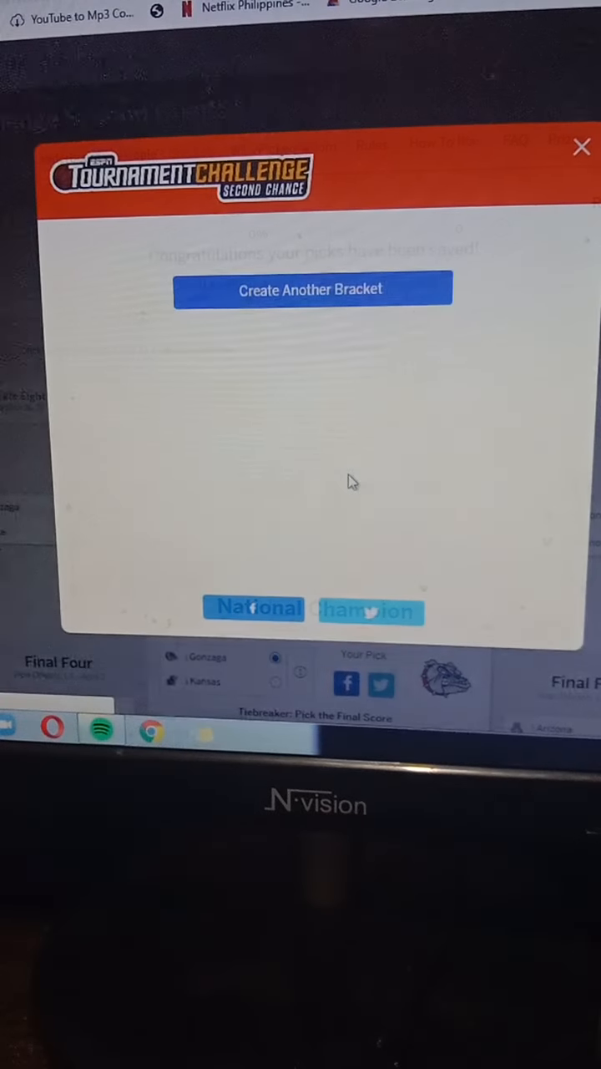